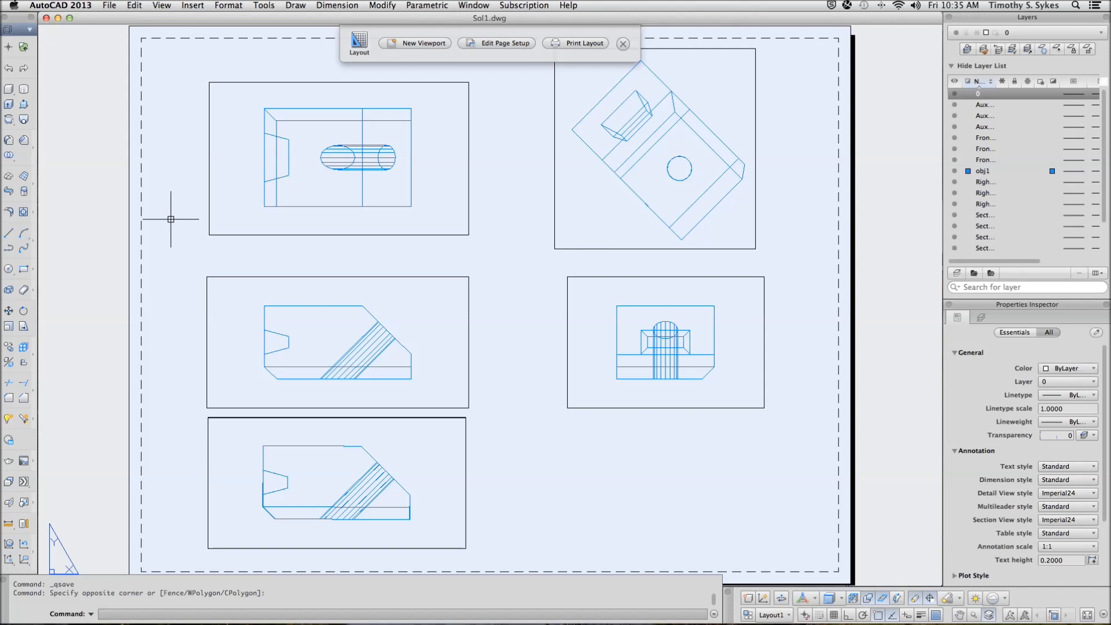
mouse_move(241, 174)
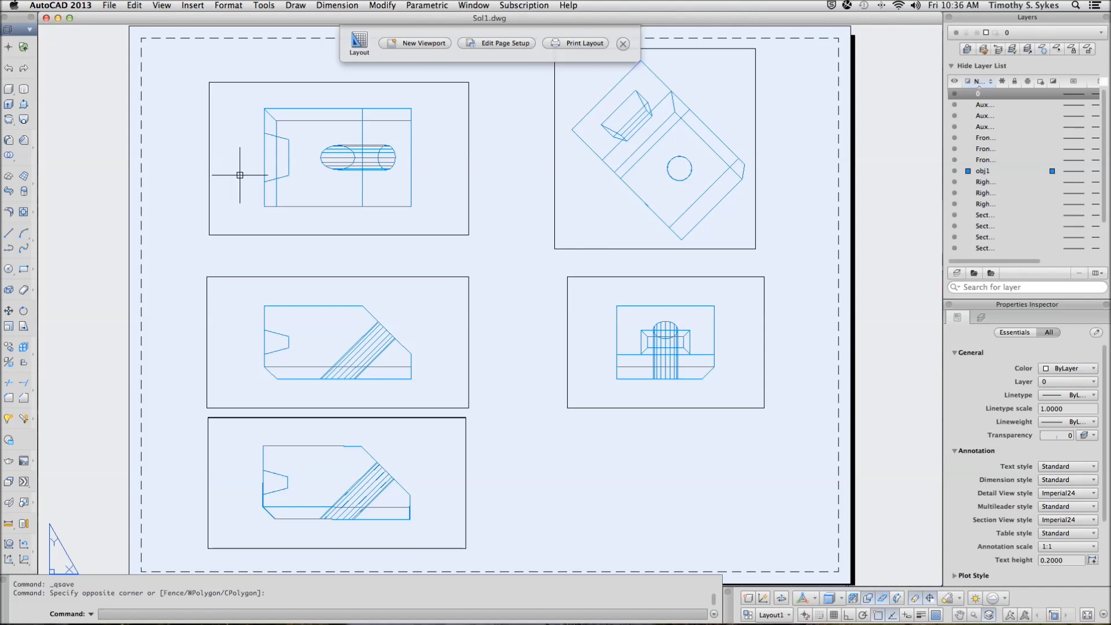
mouse_move(498, 369)
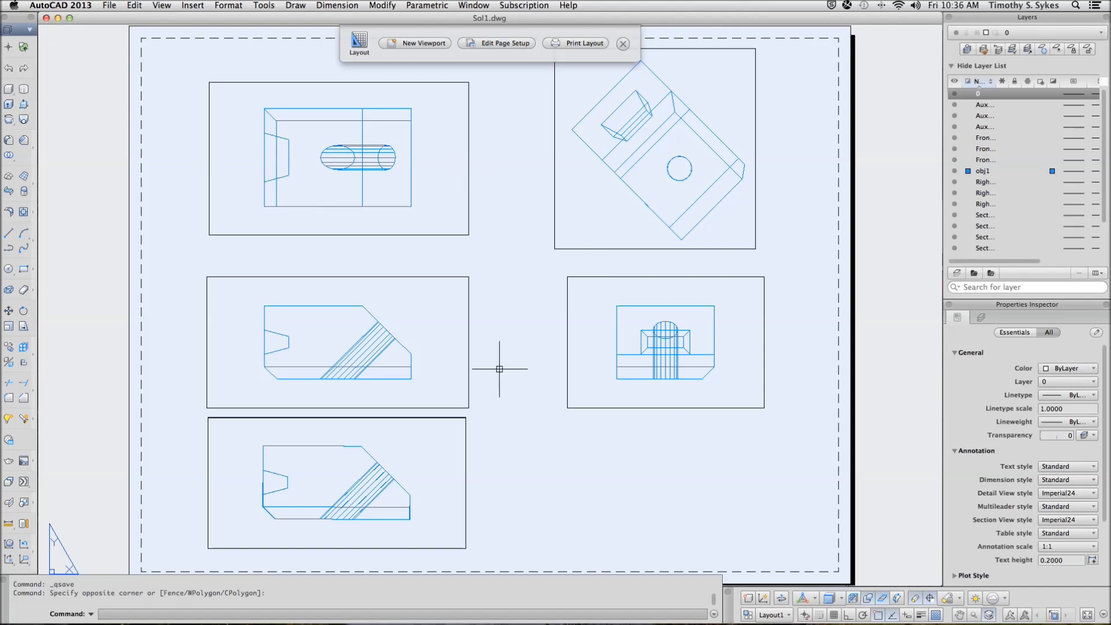
mouse_move(574, 225)
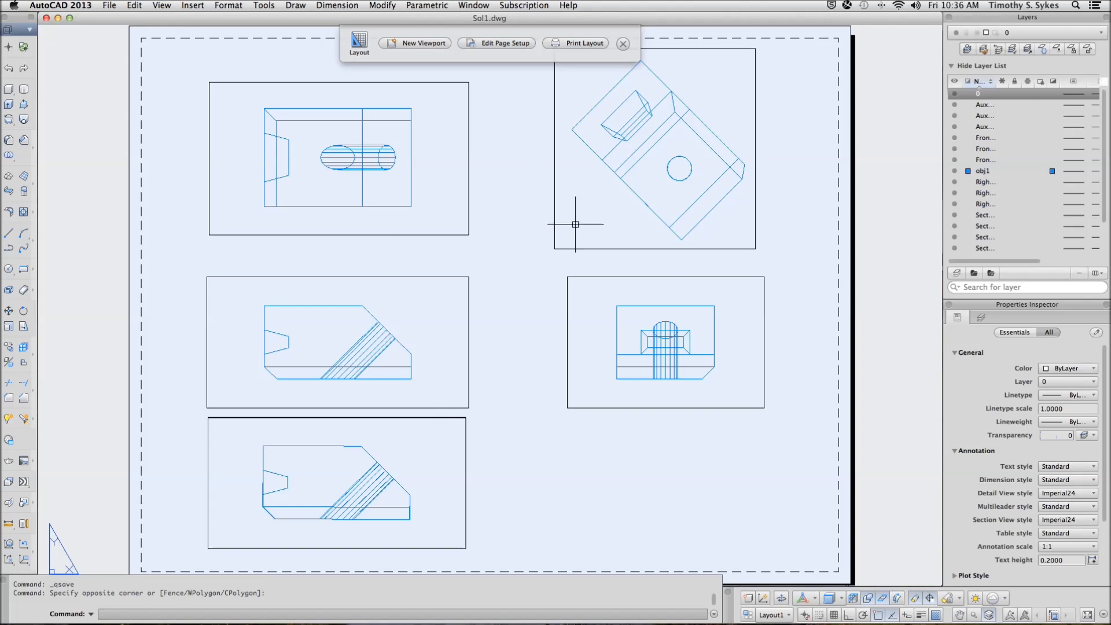
mouse_move(376, 460)
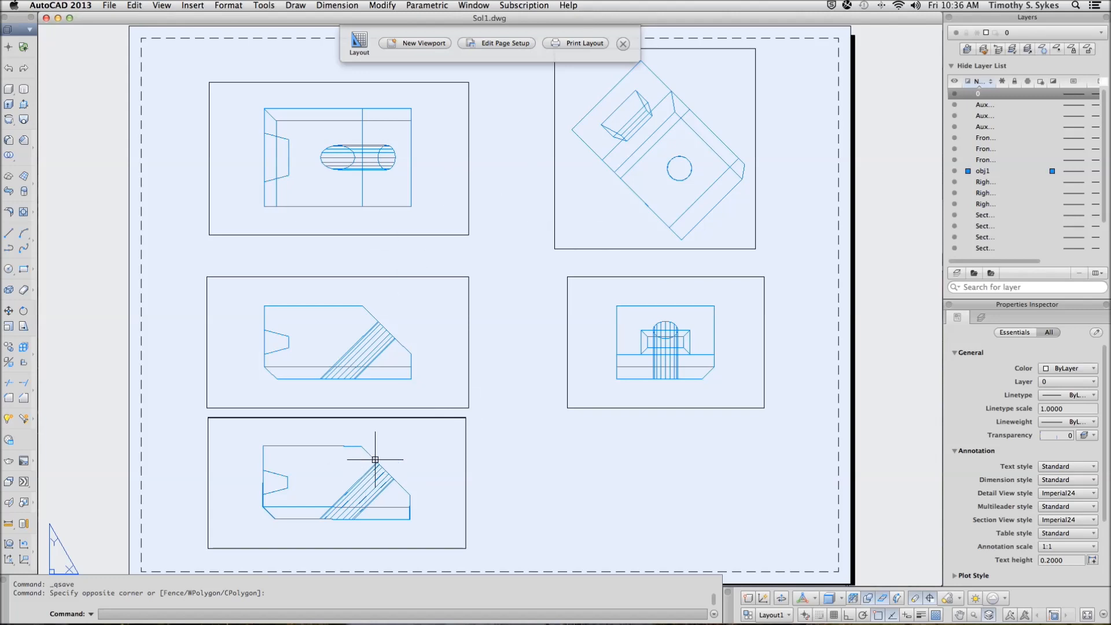
mouse_move(403, 482)
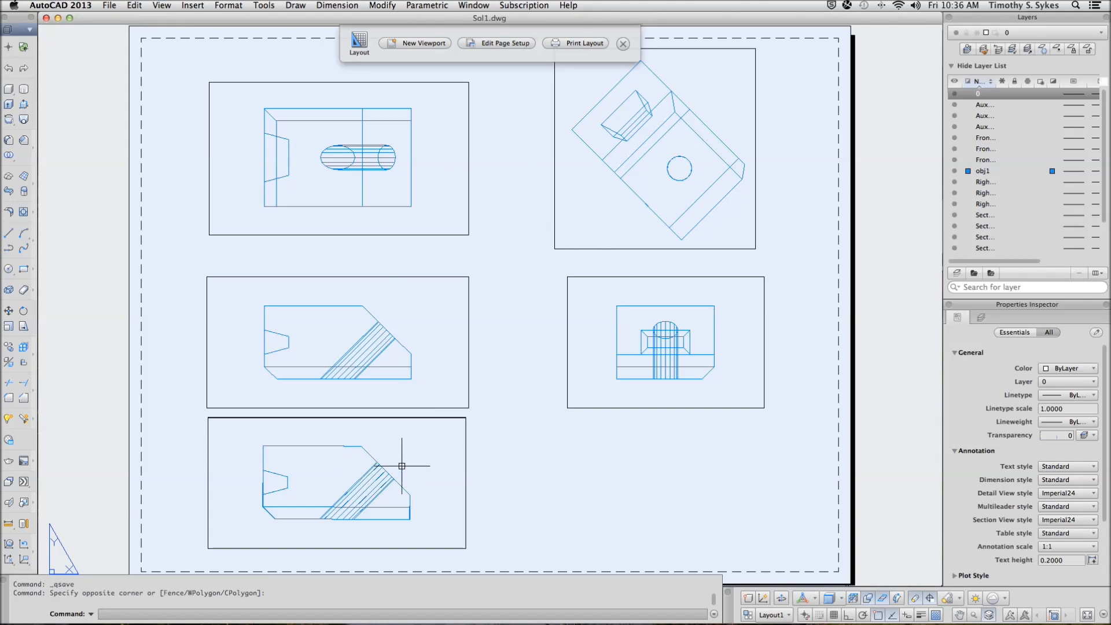
Step: Run SOLDRAW on all window-selected viewports to create 2D profiles with a hatched section
type("soldr")
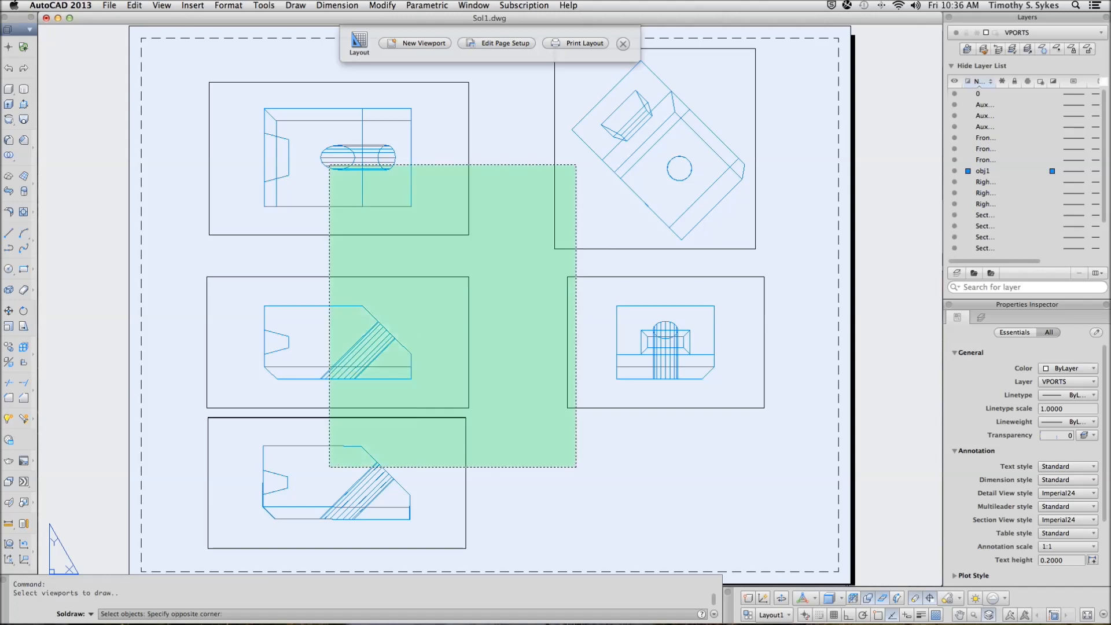
left_click(480, 293)
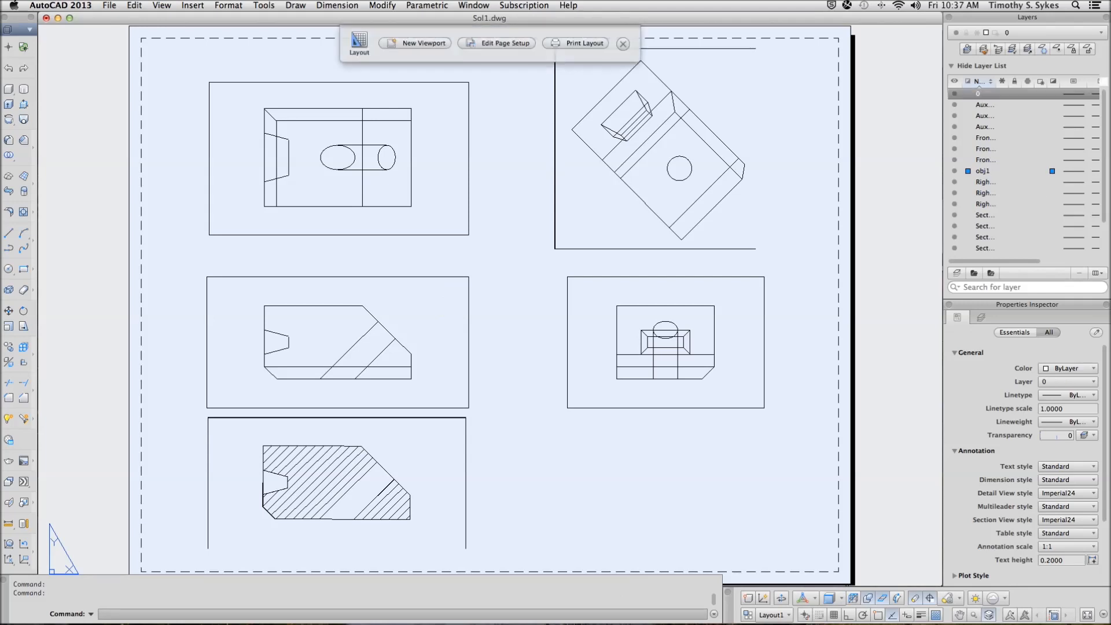
mouse_move(104, 339)
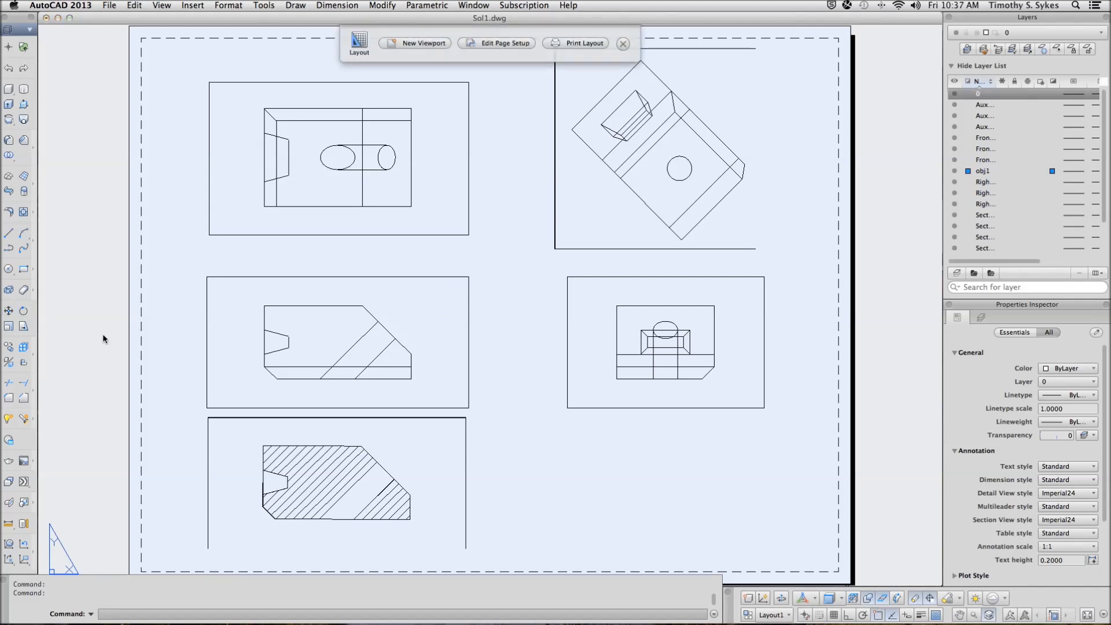
mouse_move(780, 279)
type("of")
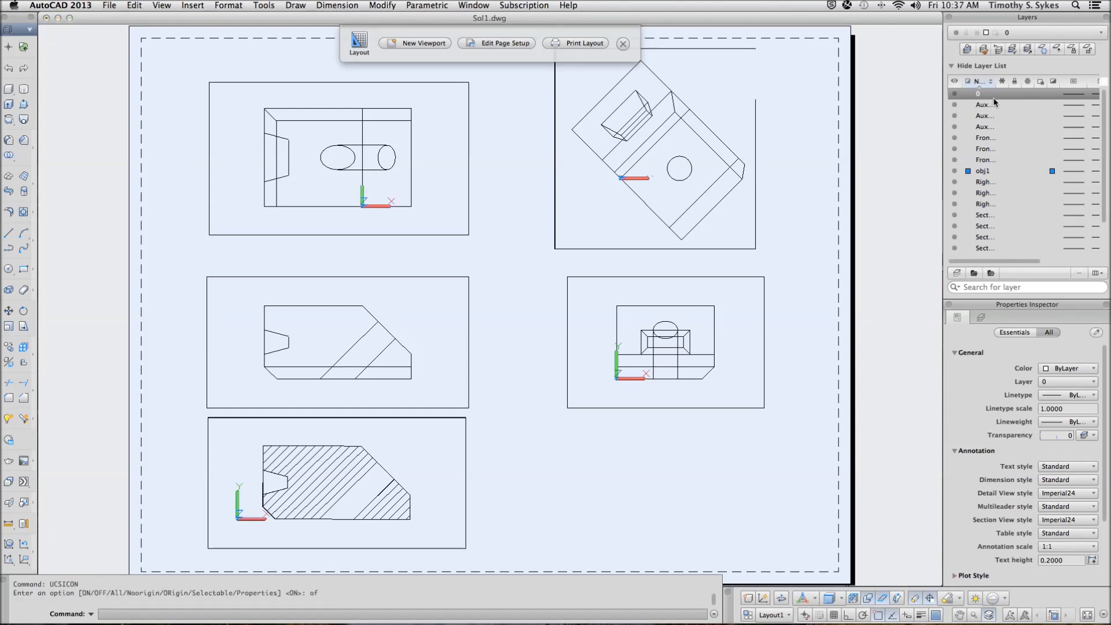
mouse_move(1005, 81)
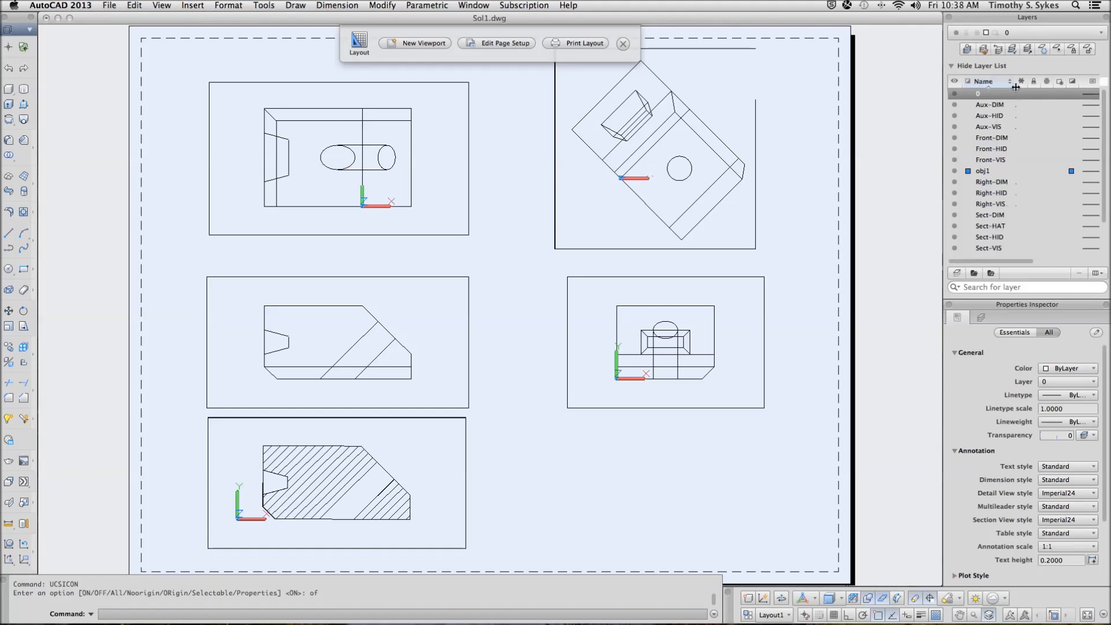
mouse_move(1017, 91)
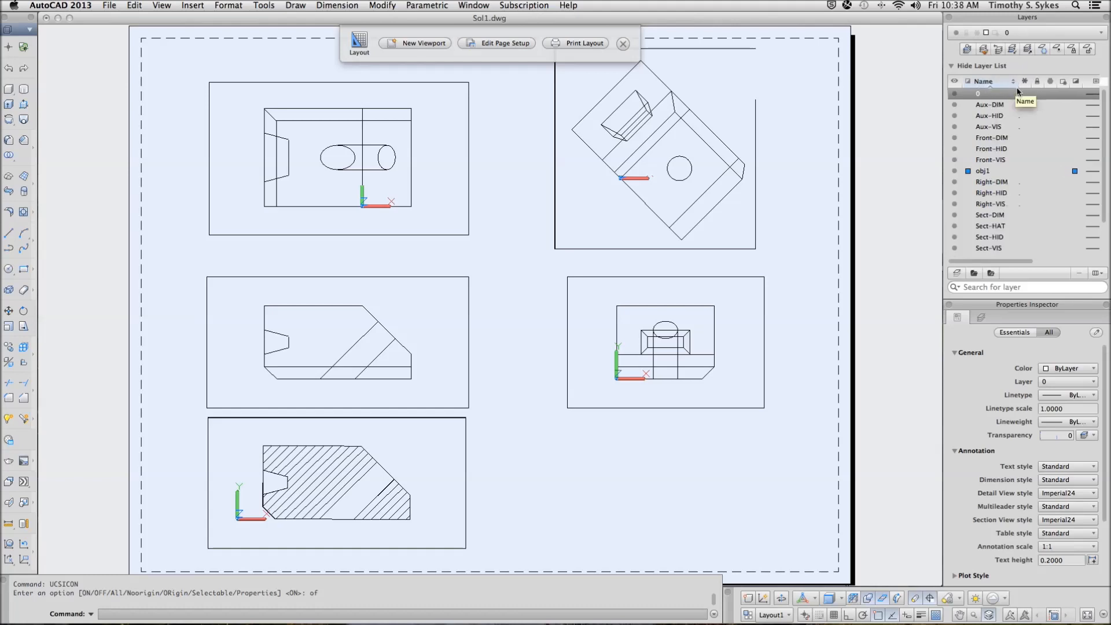
mouse_move(1006, 92)
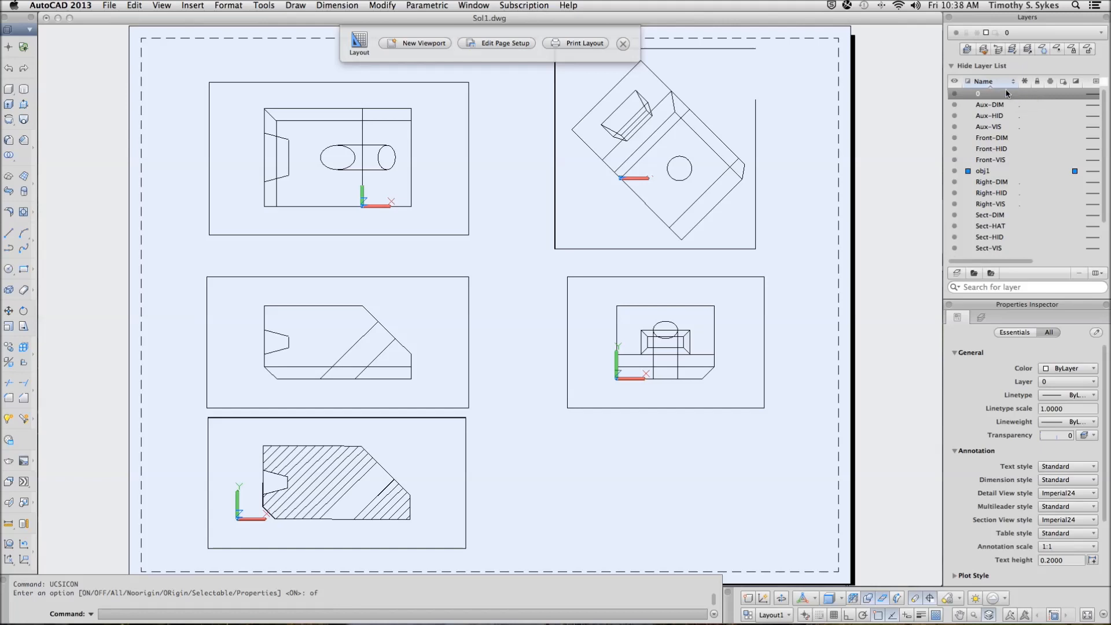
Step: Hide the auxiliary view's hidden-line layer so only visible edges show
left_click(988, 105)
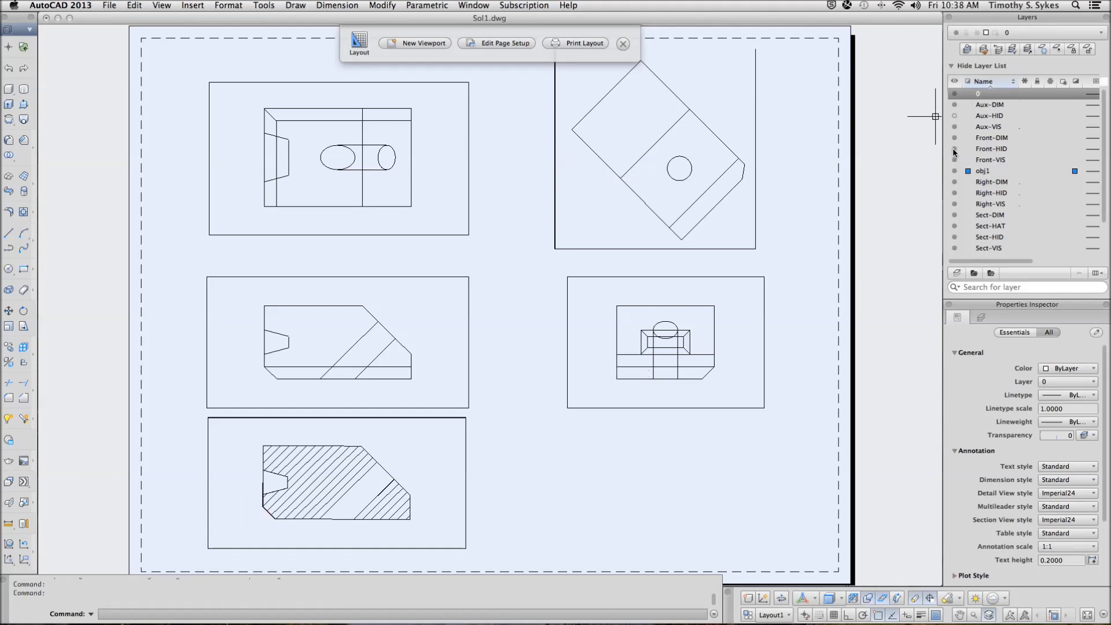
mouse_move(957, 196)
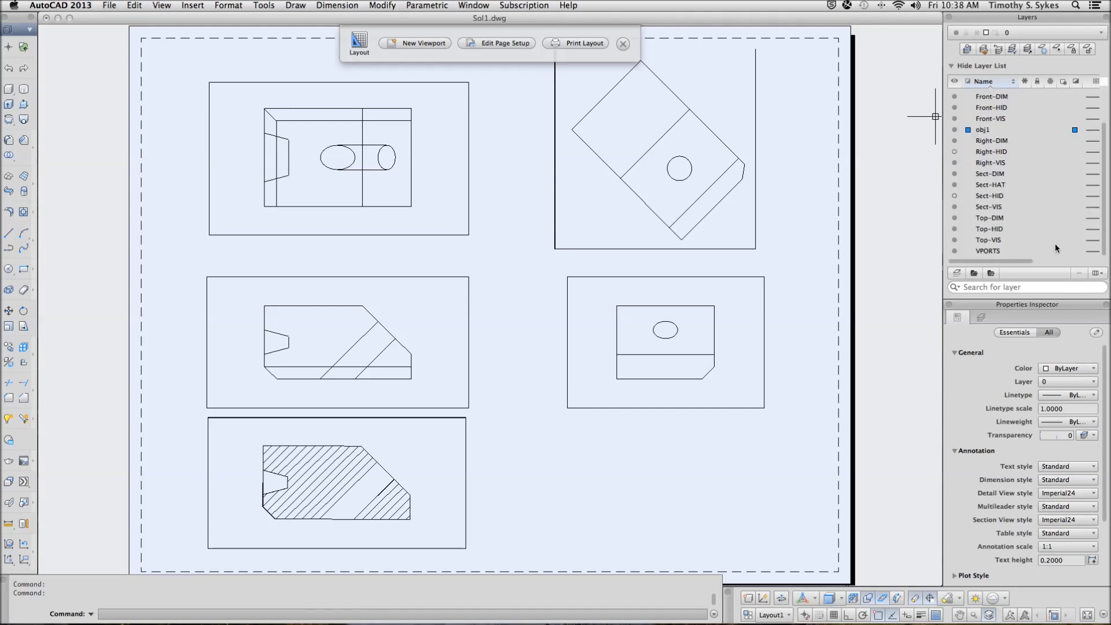
mouse_move(955, 229)
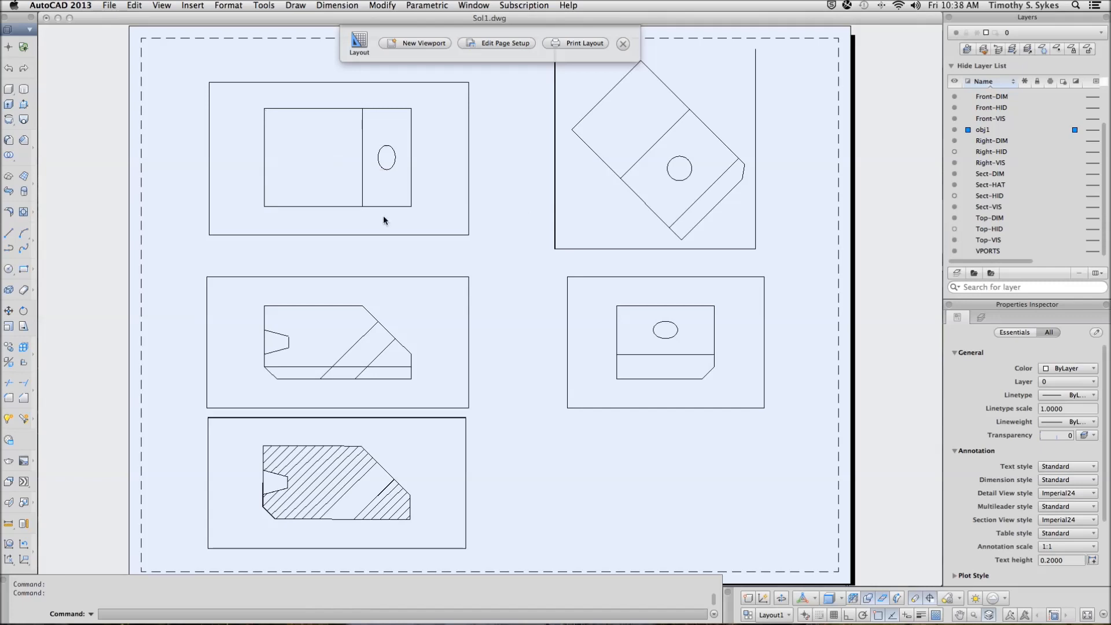
mouse_move(876, 221)
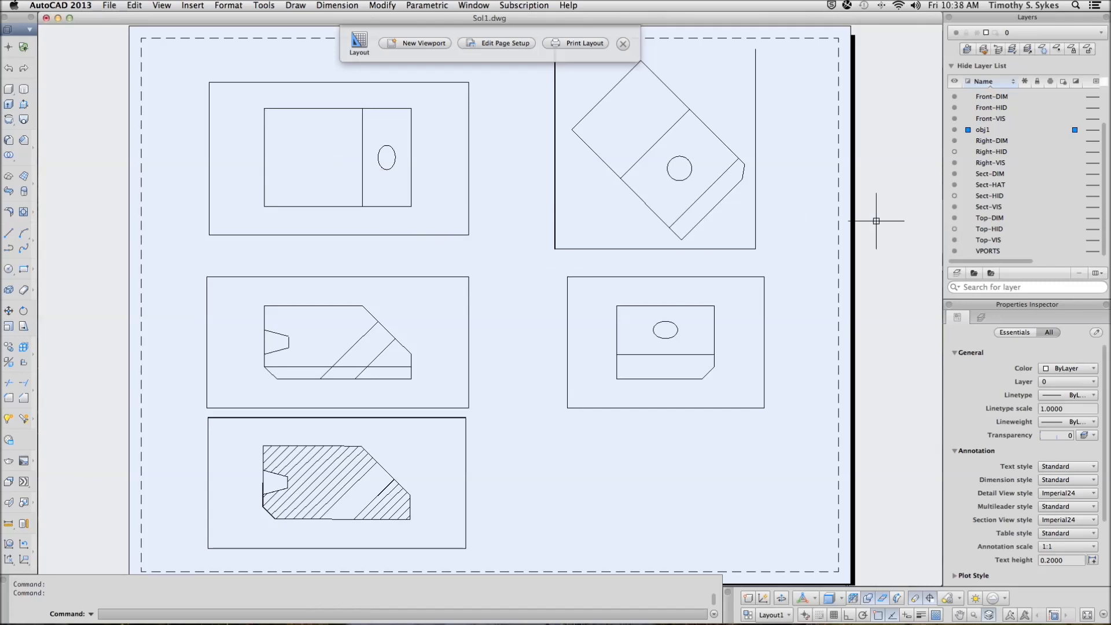
mouse_move(821, 249)
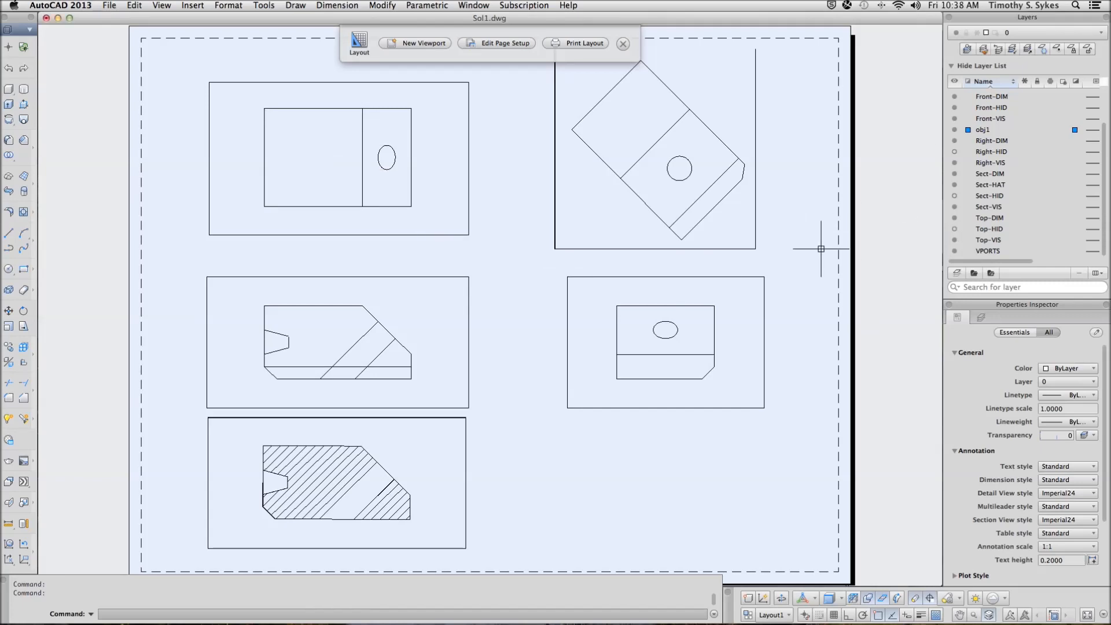
mouse_move(958, 194)
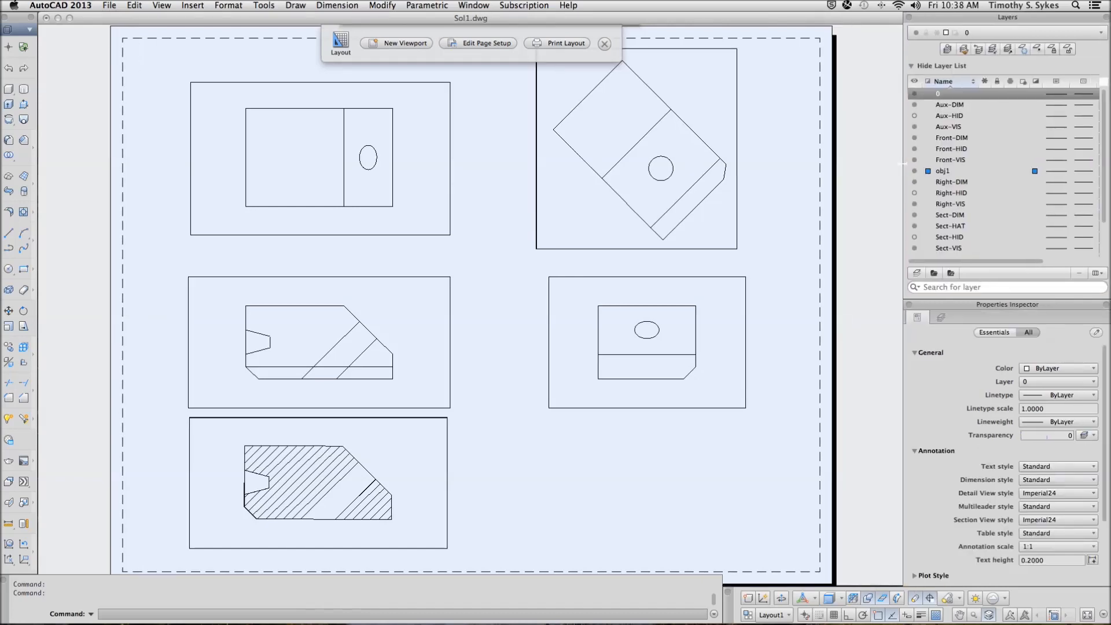
mouse_move(1098, 173)
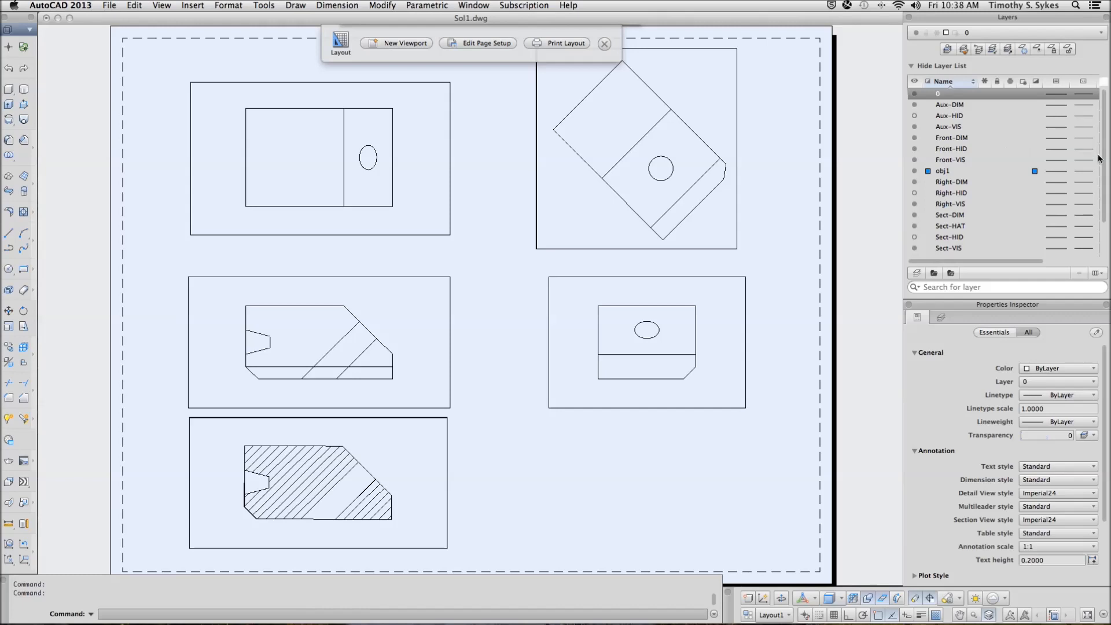
Step: Load the HIDDEN linetype from the library into the drawing via Front-HID's linetype list
left_click(1082, 149)
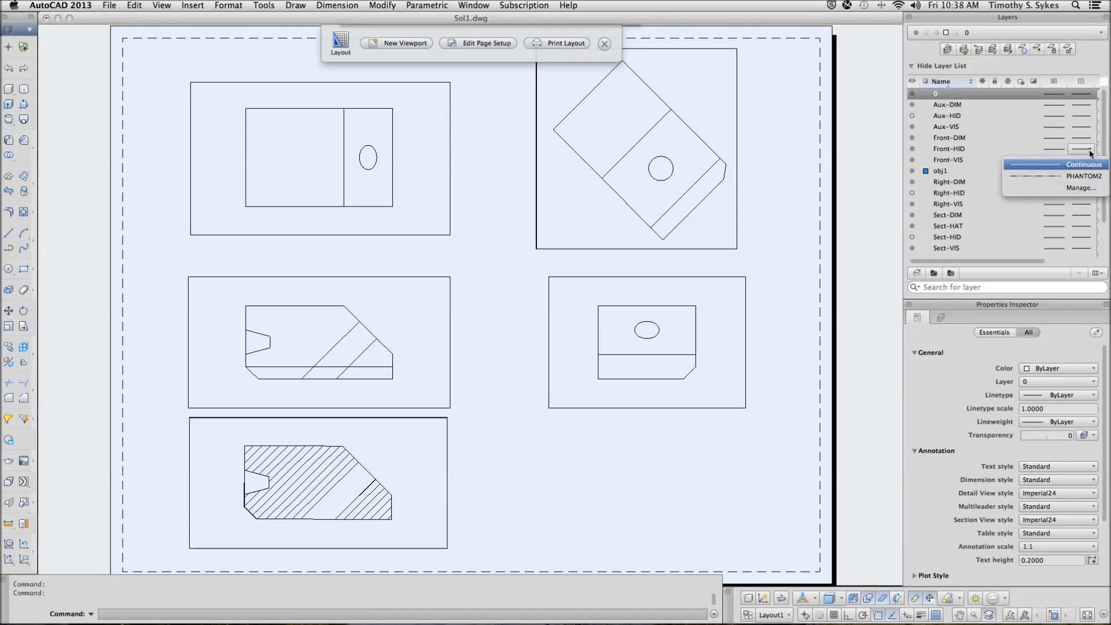
left_click(1079, 187)
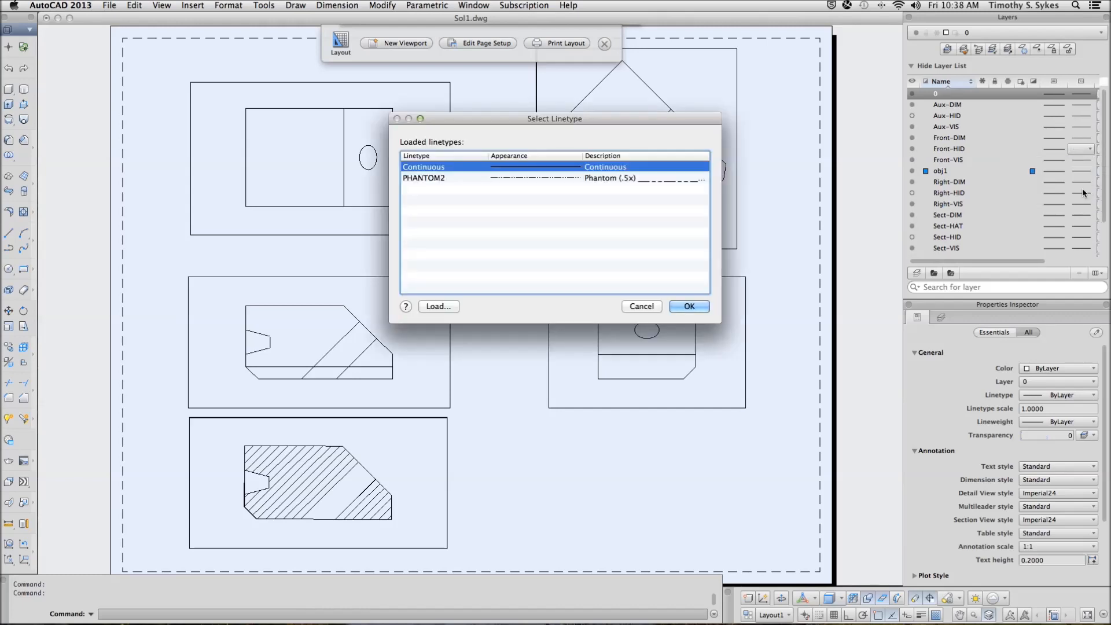
left_click(437, 306)
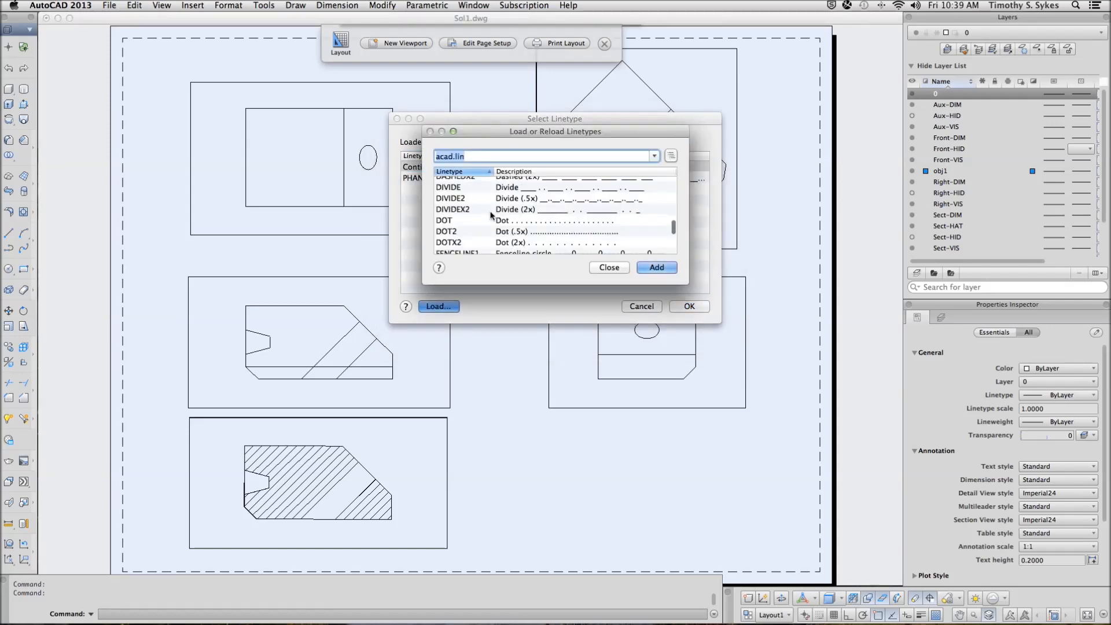
scroll("down", 3)
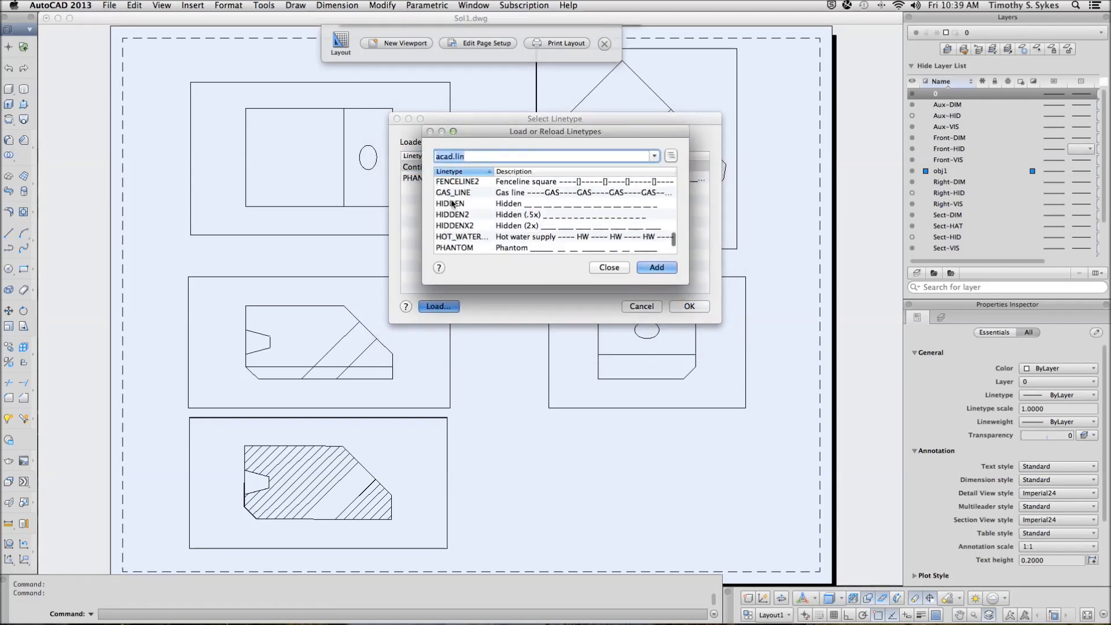
left_click(449, 204)
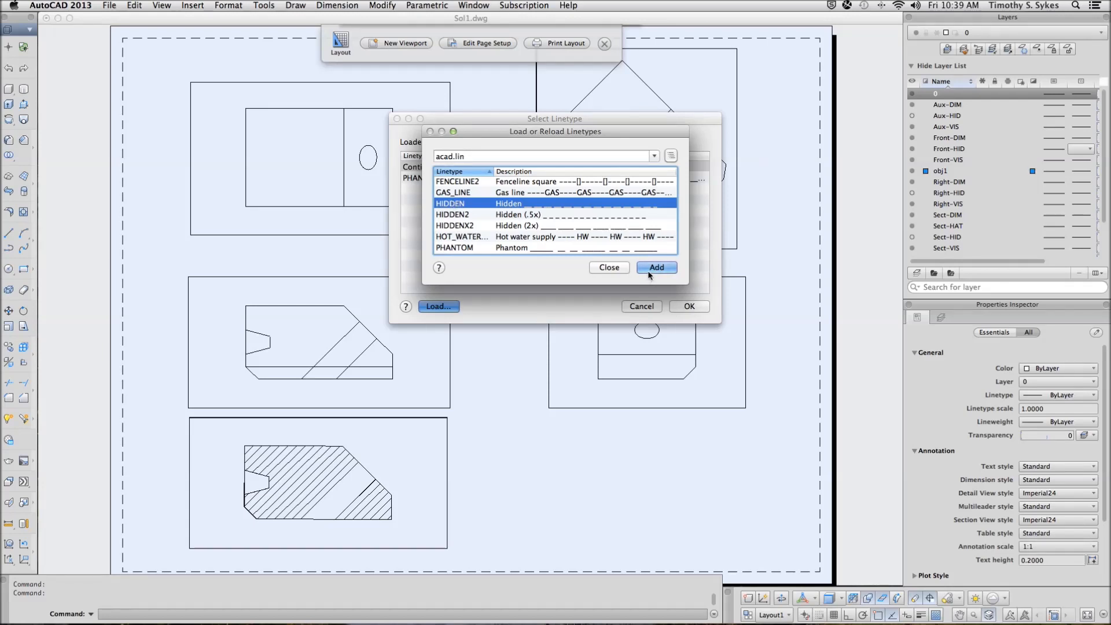
left_click(657, 268)
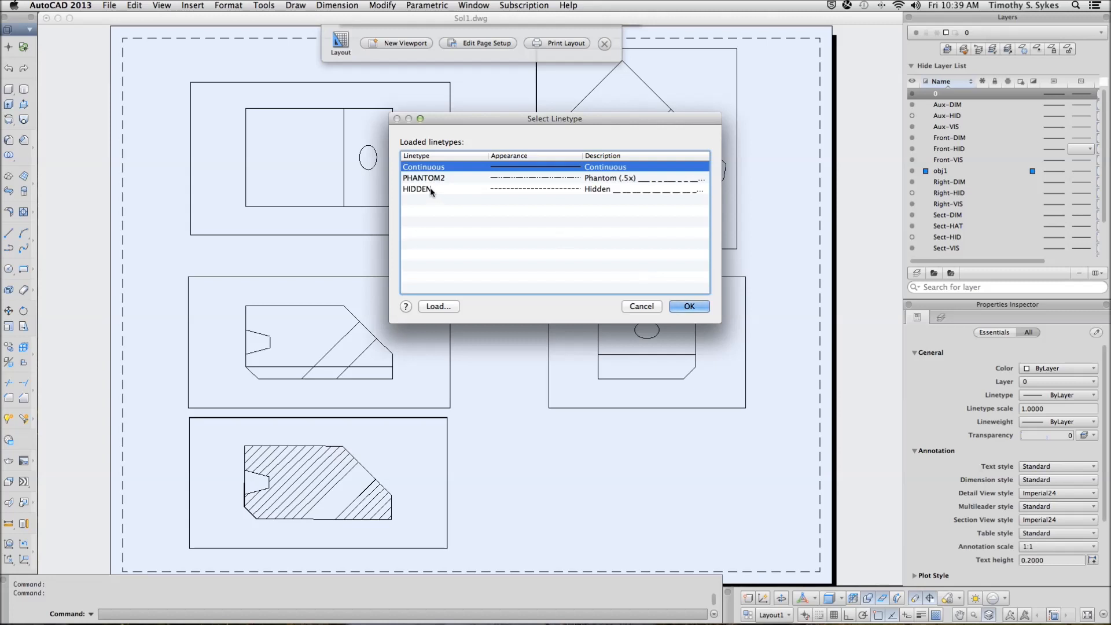
Step: Assign the HIDDEN linetype to the Front-HID layer
left_click(418, 189)
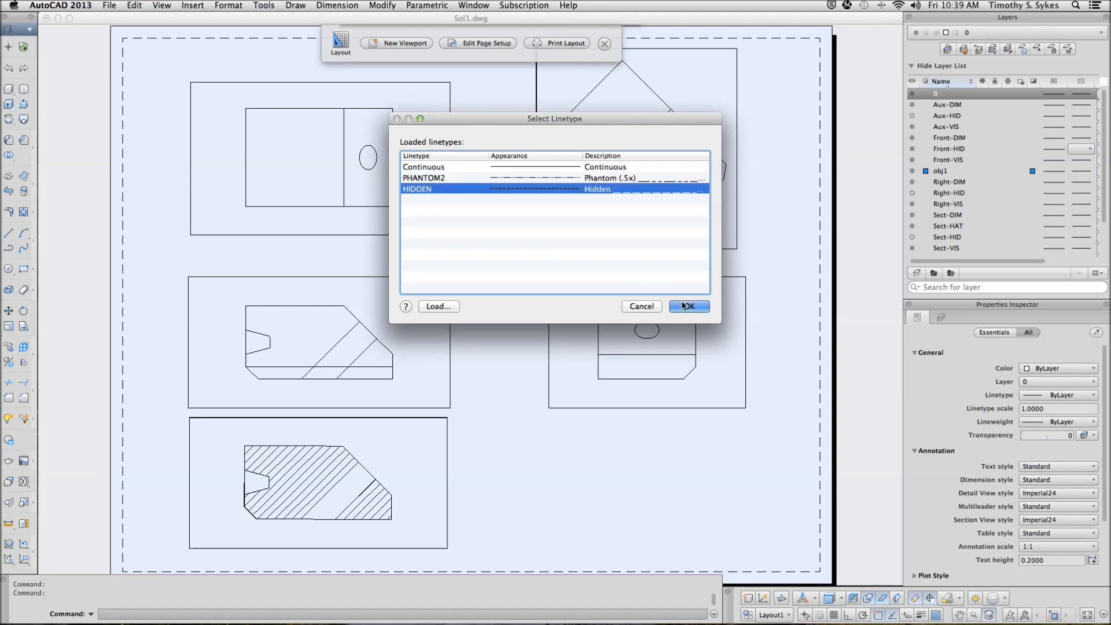
left_click(689, 306)
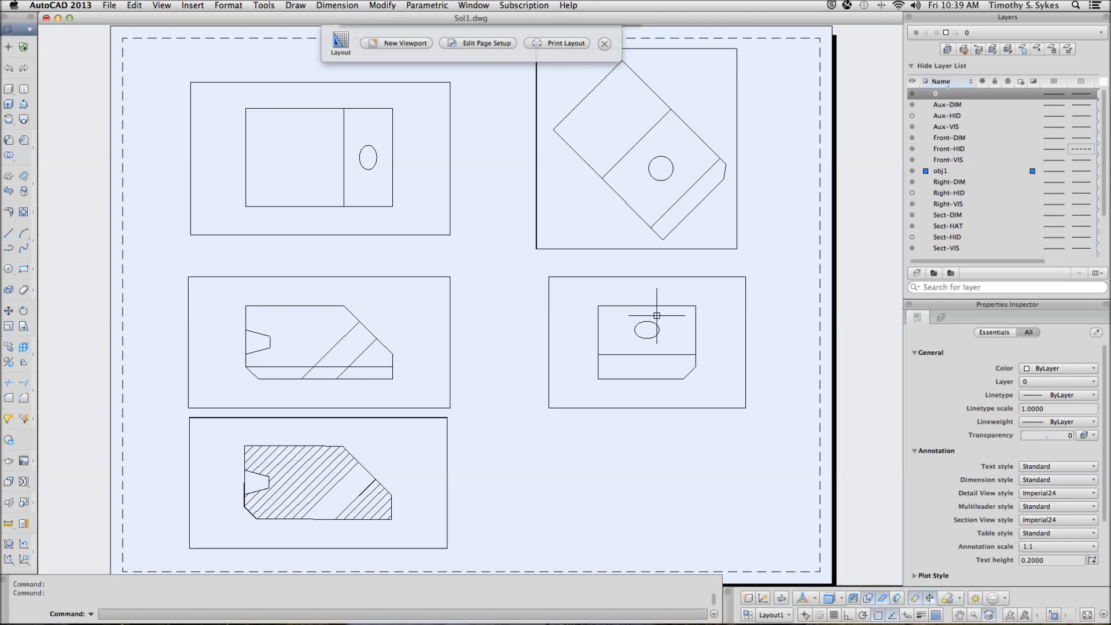
mouse_move(687, 324)
type("LT")
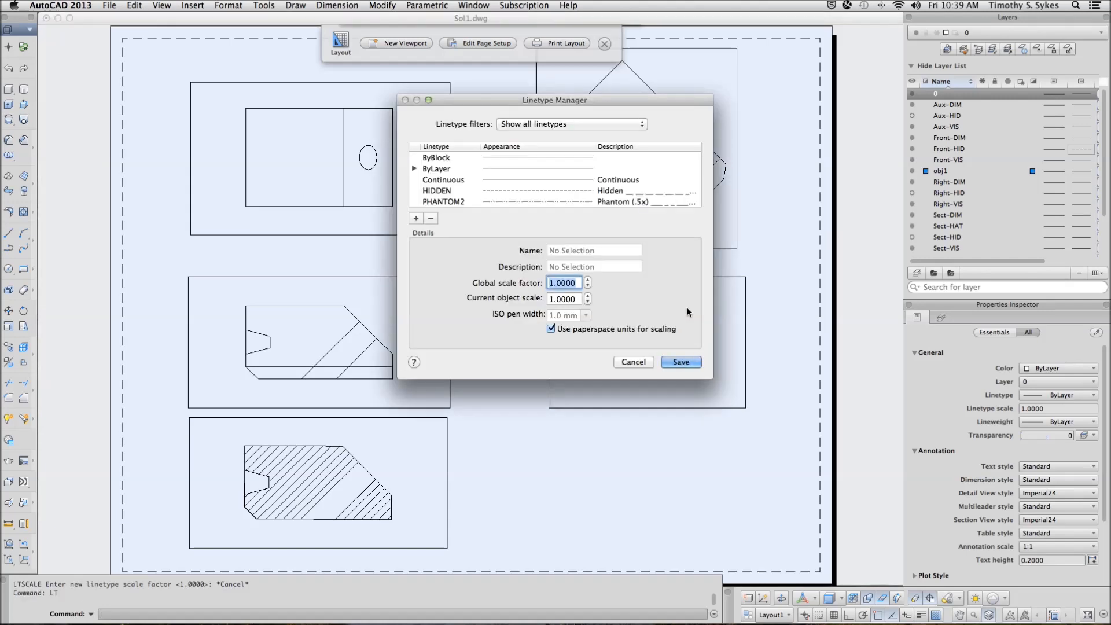
Step: Set the HIDDEN linetype's global scale factor to 0.5 so front-view hidden lines dash
left_click(436, 190)
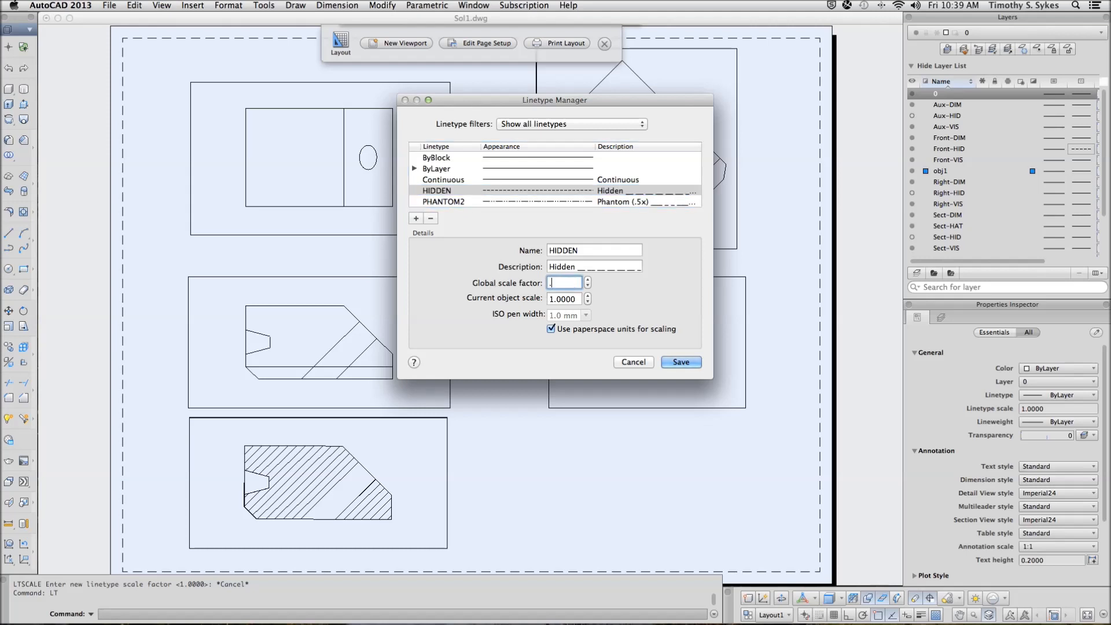
type(".5")
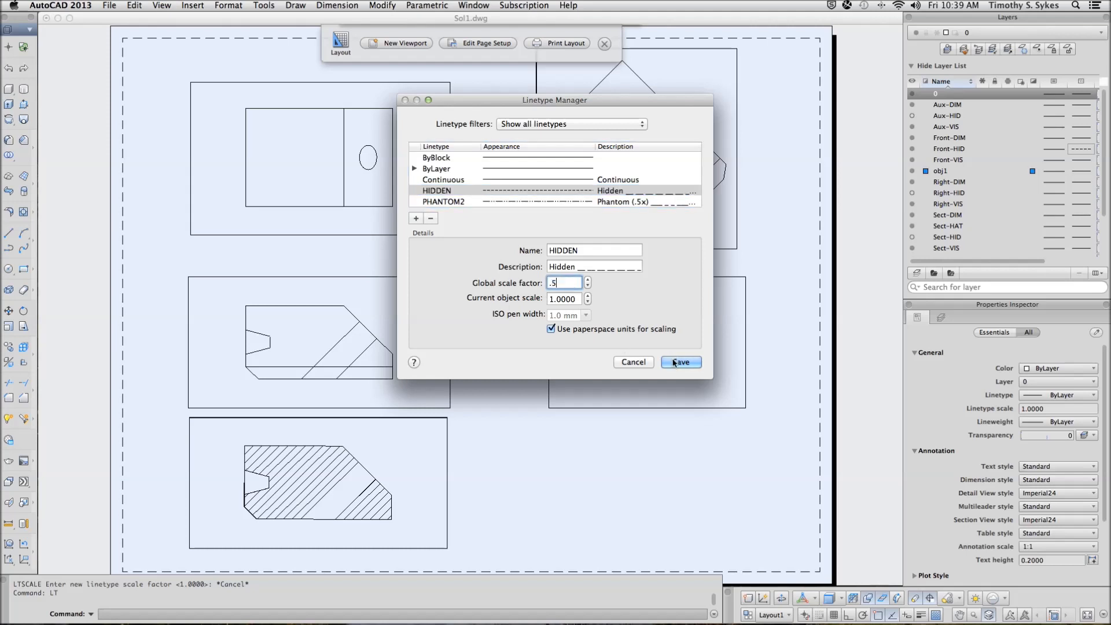
left_click(680, 362)
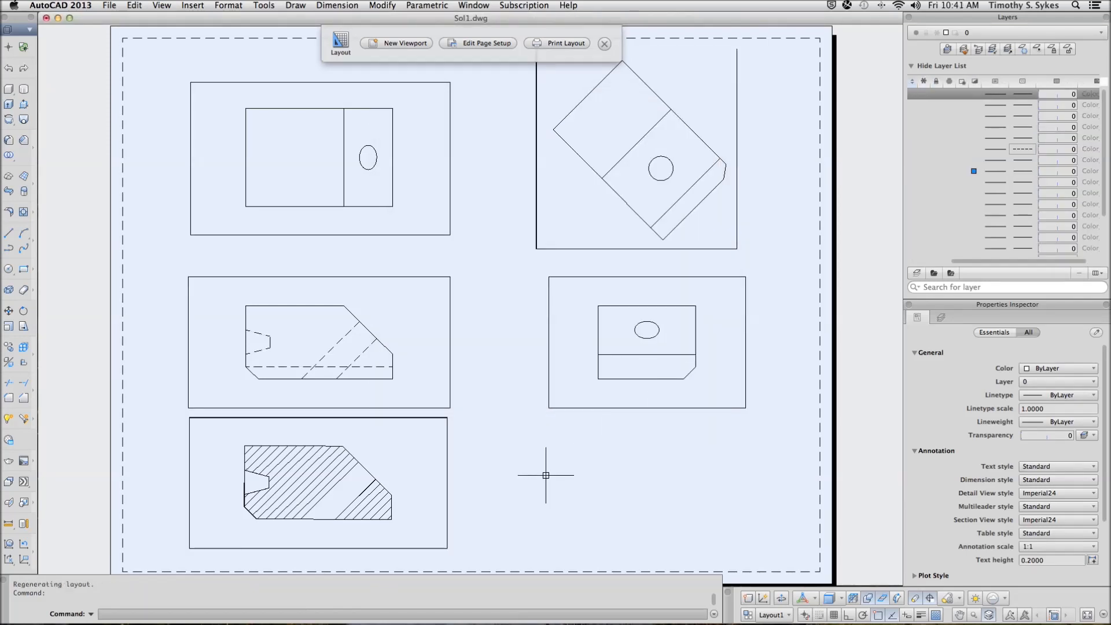
mouse_move(461, 519)
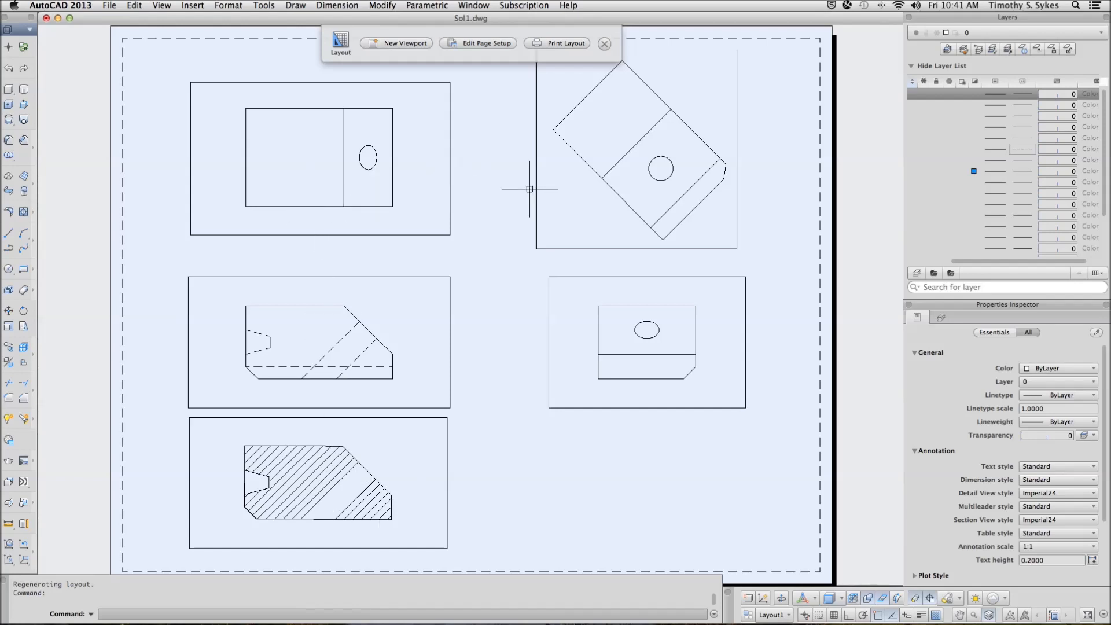
mouse_move(559, 441)
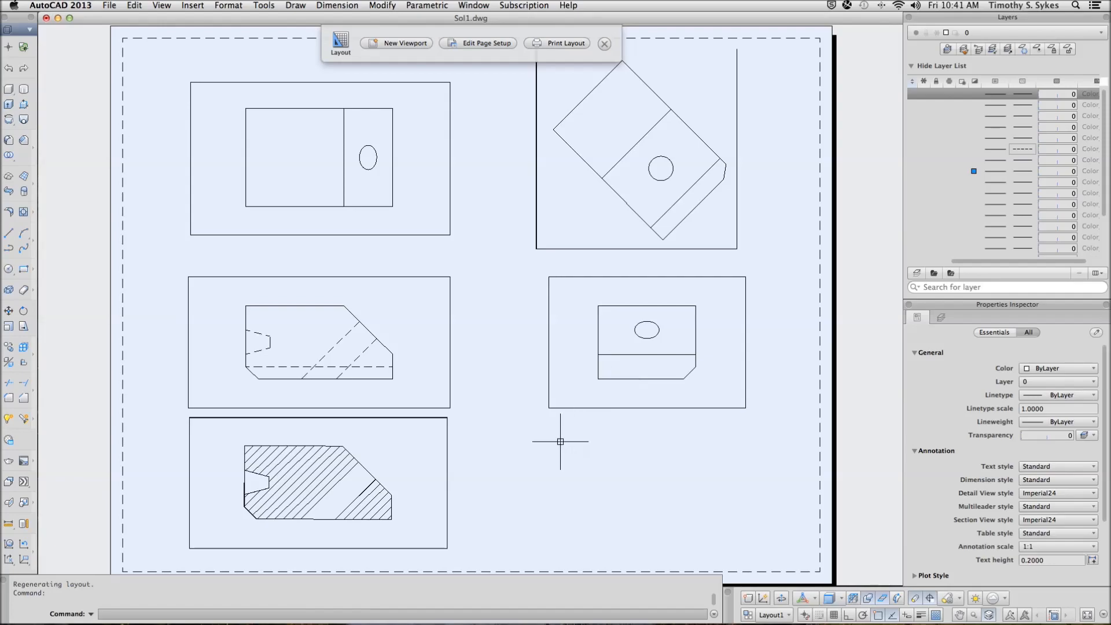